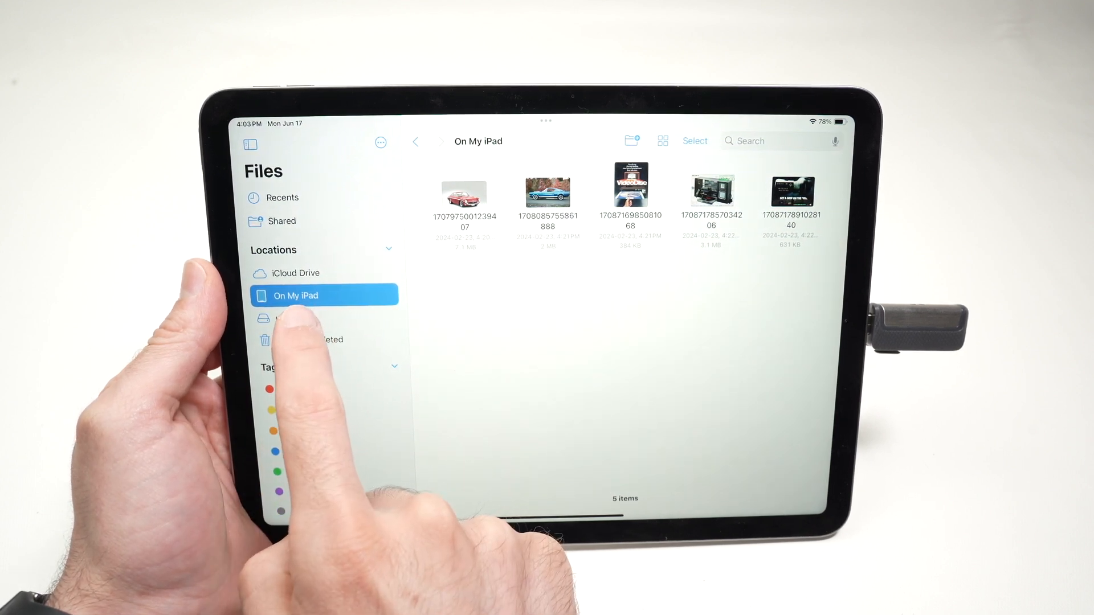
Open the usb128 drive, peek into one of its folders, and return to its 13-item top level
click(306, 318)
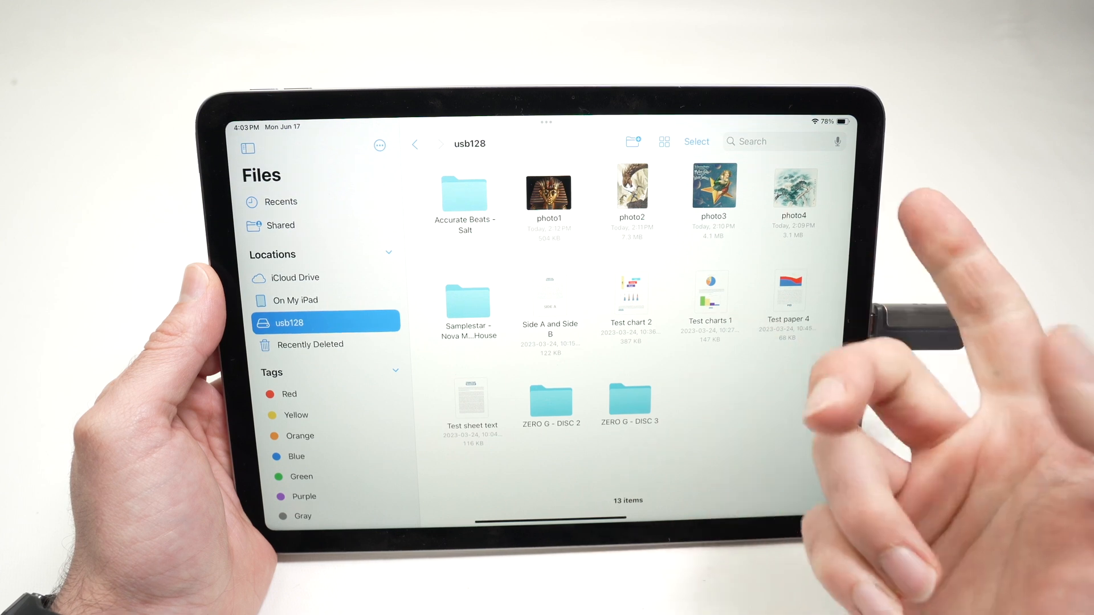
double_click(793, 191)
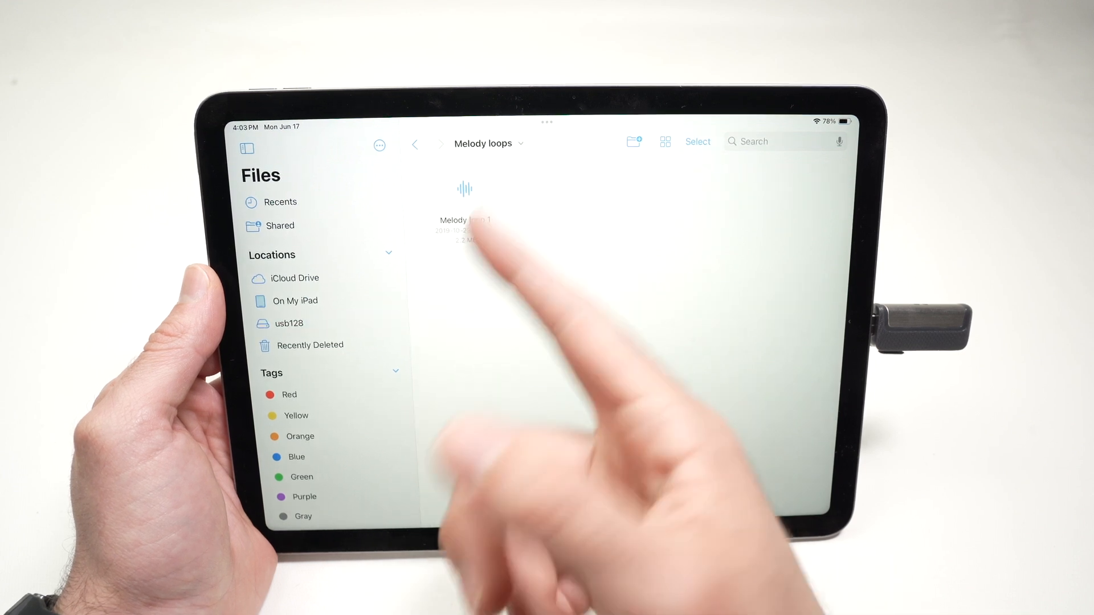
click(289, 322)
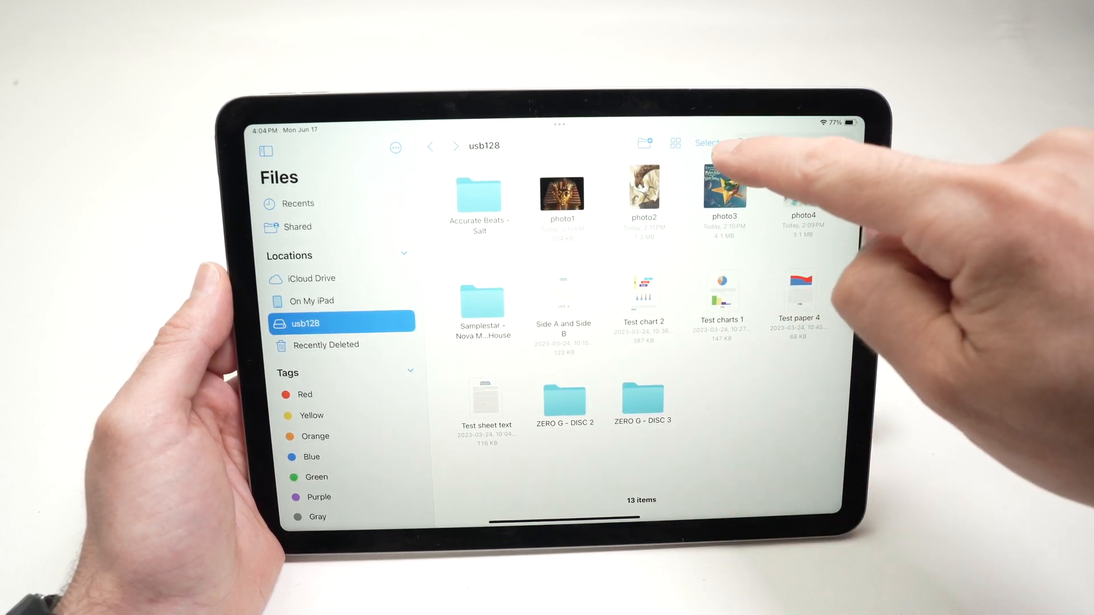
Select photo1, photo2 and photo3 on usb128 and copy them via More…
click(706, 143)
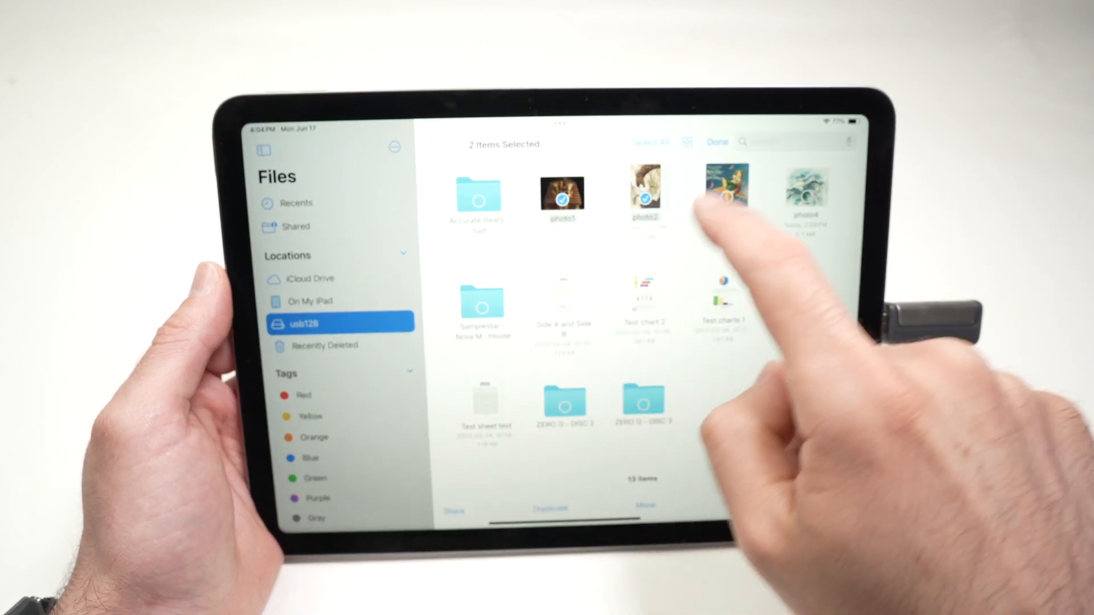
click(726, 188)
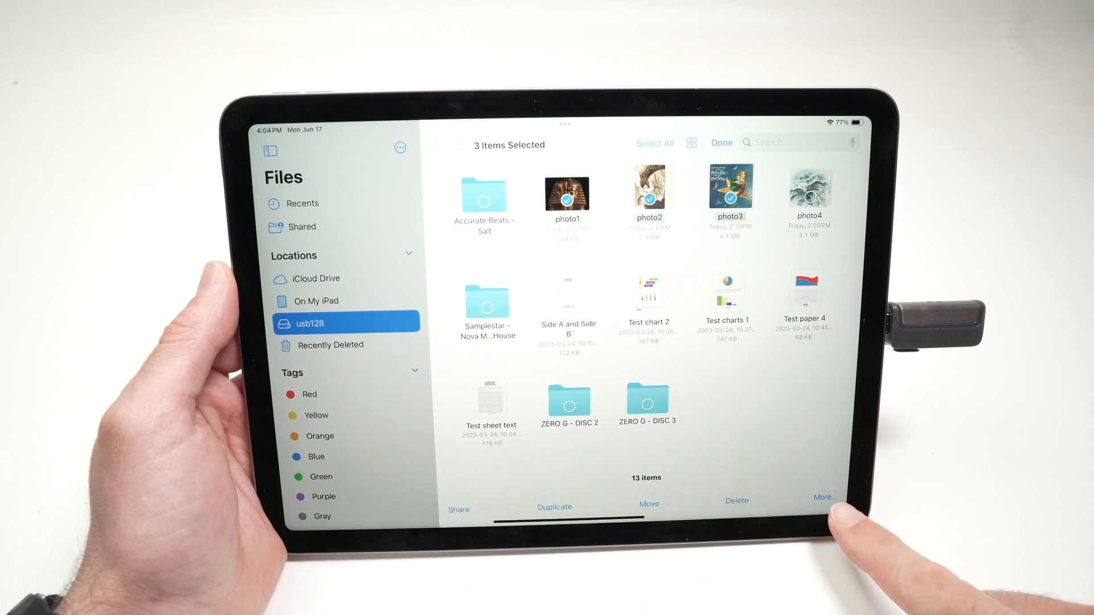
click(824, 497)
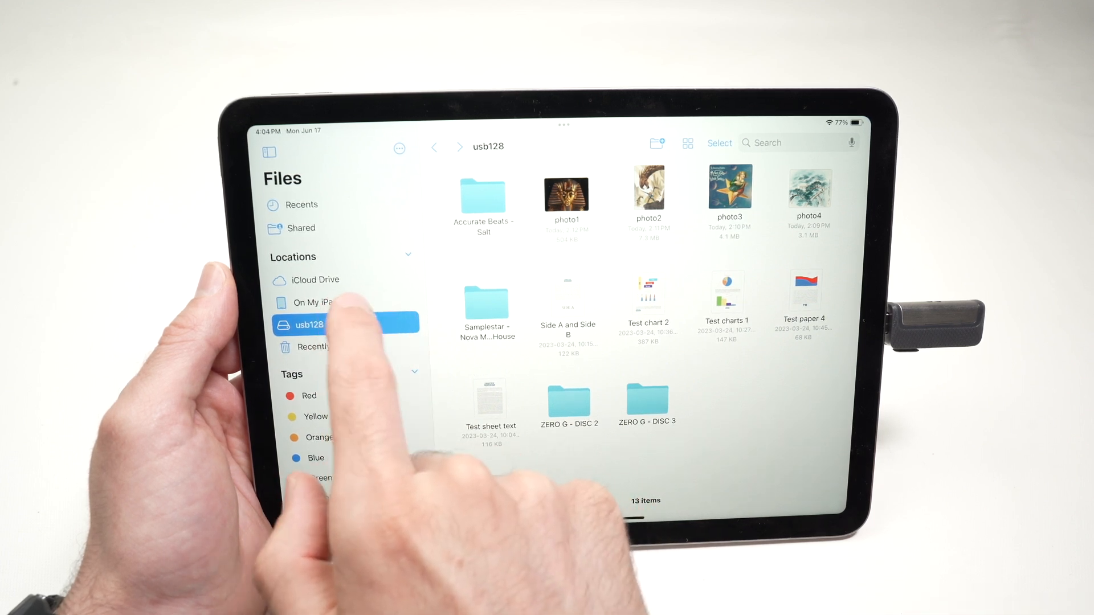
Paste the three copied photos into On My iPad so it lists 8 items
click(316, 302)
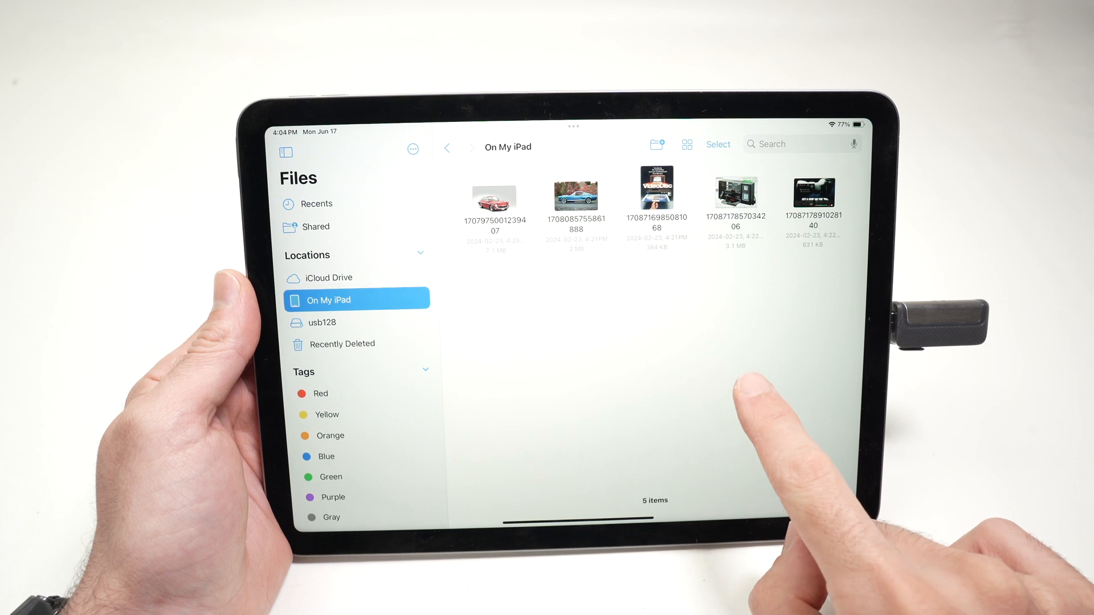
click(733, 384)
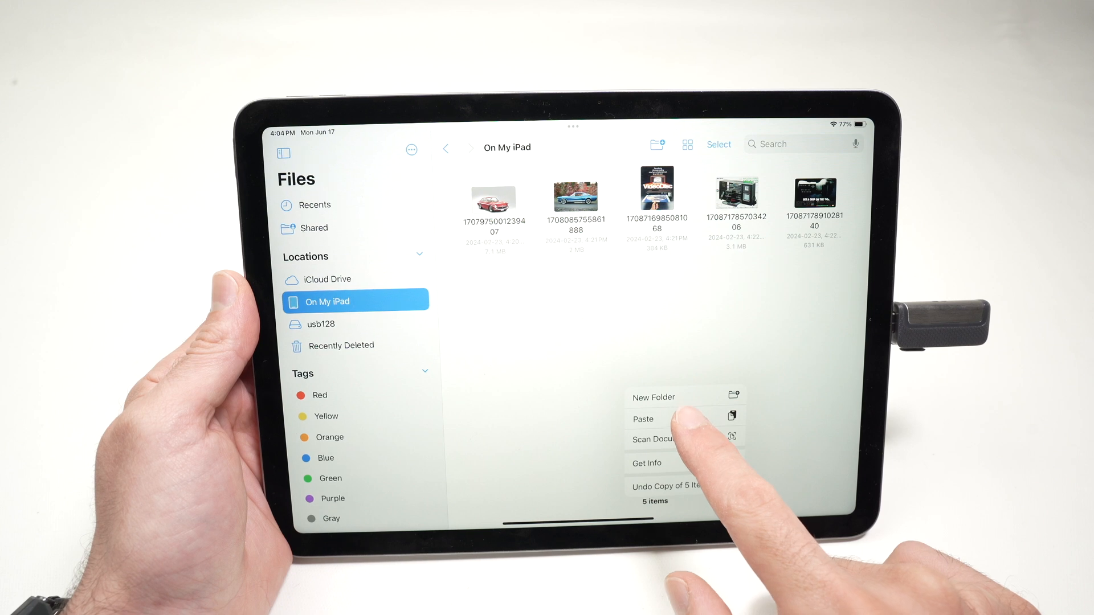
click(643, 419)
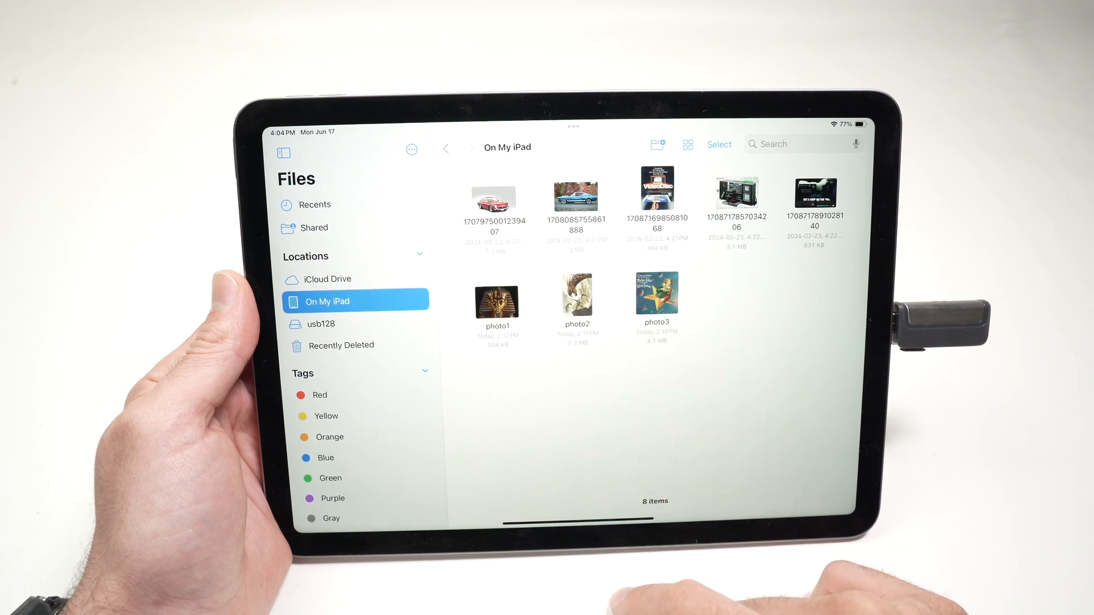